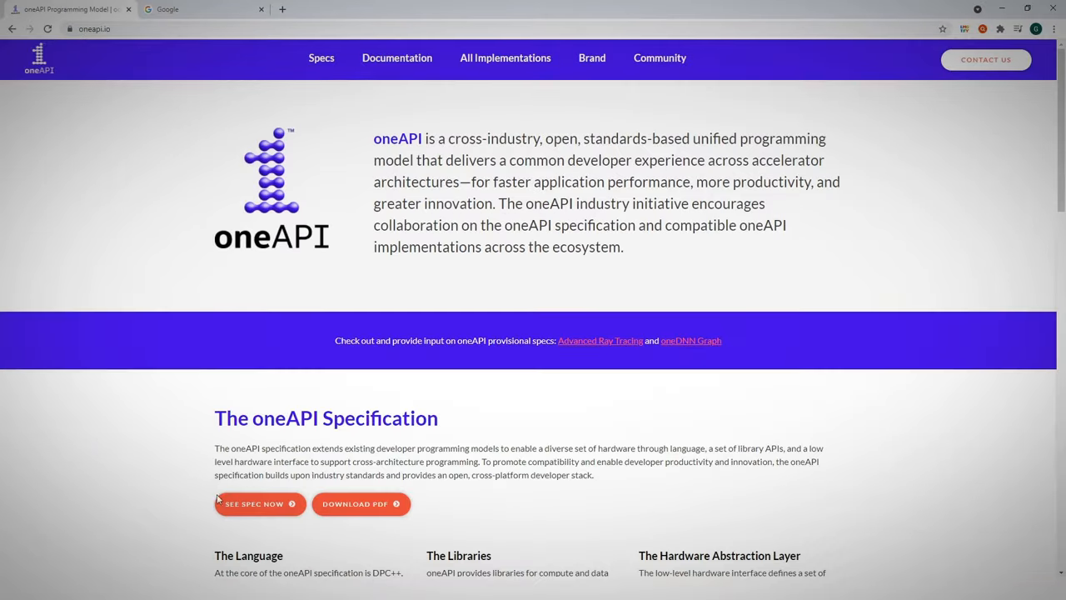
# - Navigate the oneAPI spec from oneMKL through oneMKL Domains to the LAPACK Routines page
pyautogui.click(255, 503)
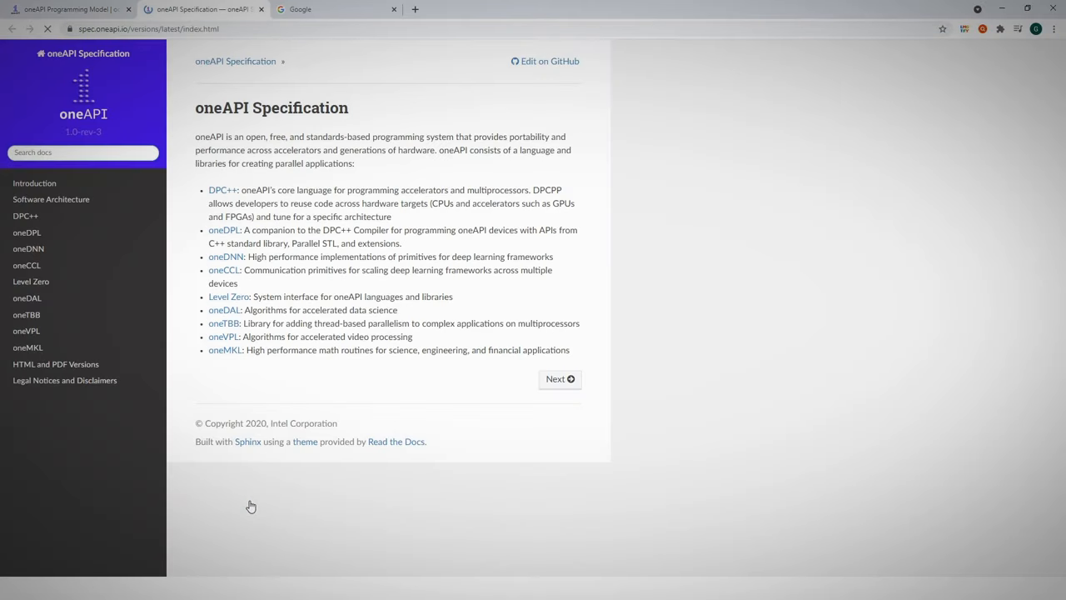
pyautogui.moveTo(27, 348)
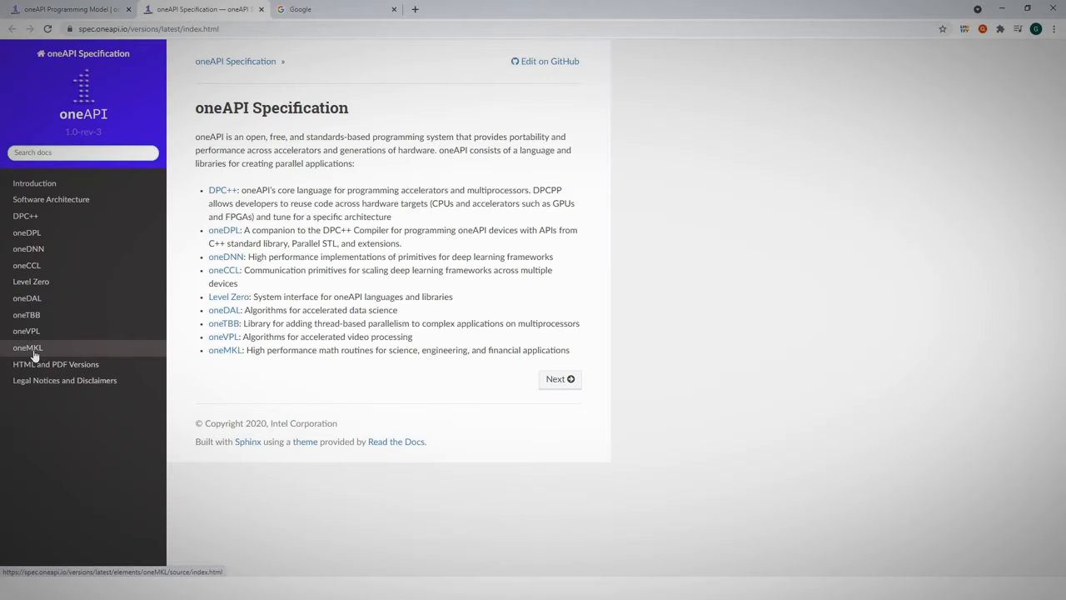
pyautogui.click(26, 348)
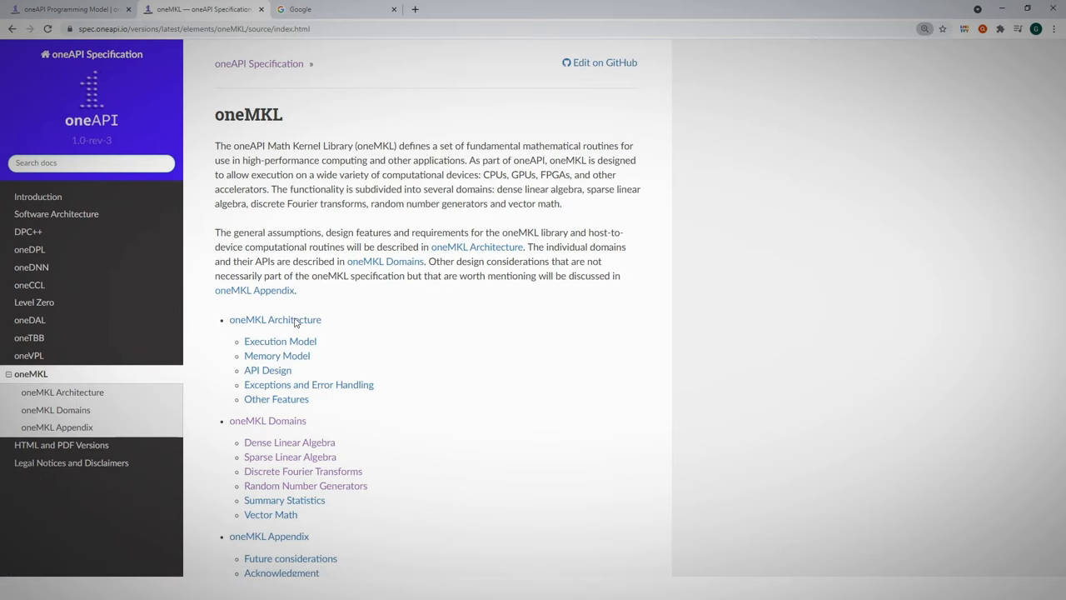
pyautogui.moveTo(280, 340)
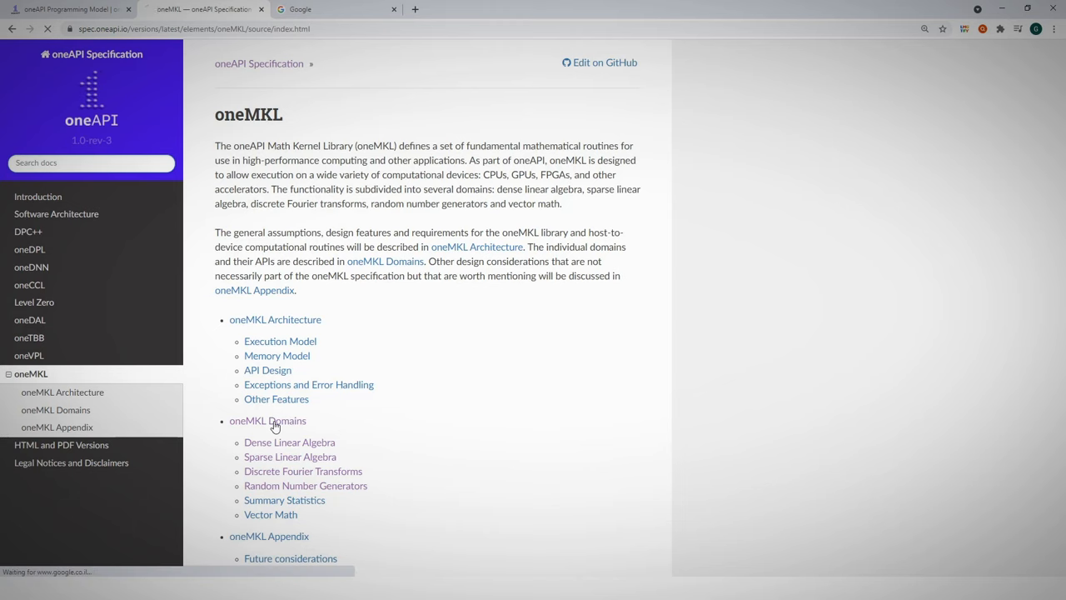
pyautogui.click(267, 420)
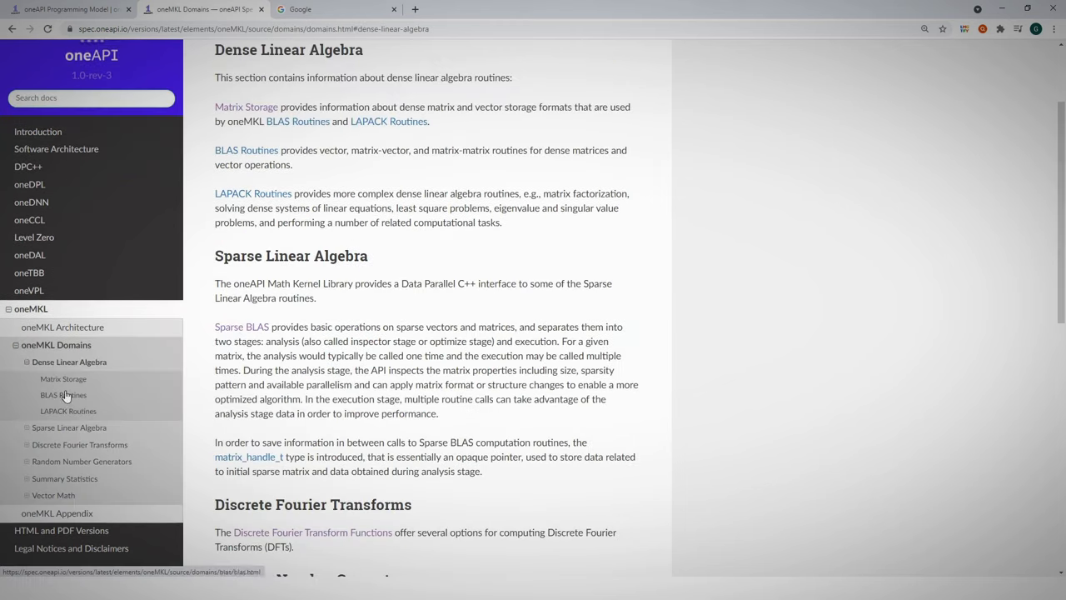
pyautogui.click(68, 410)
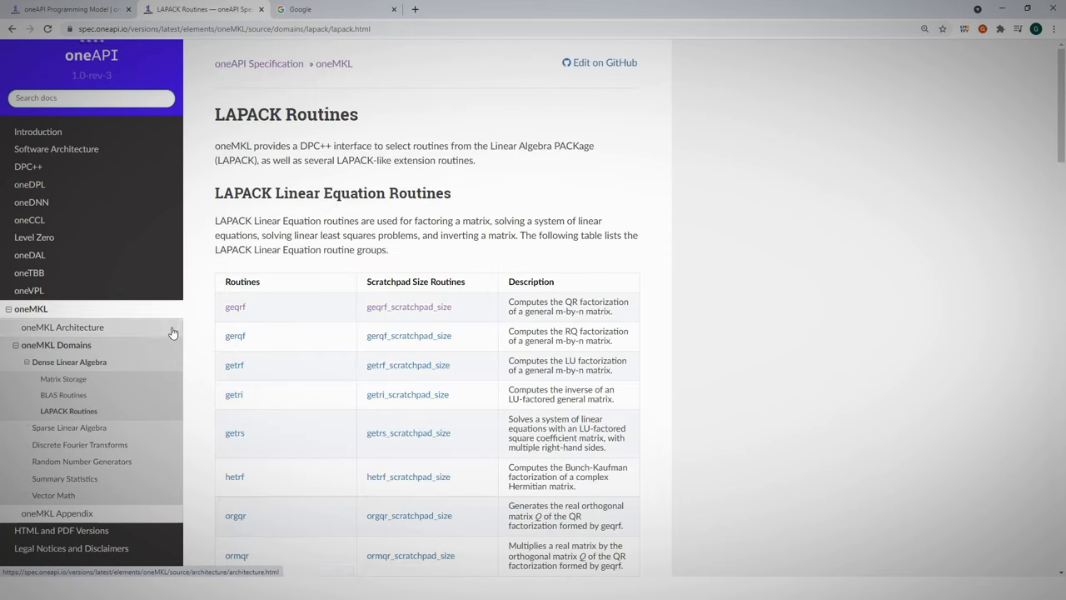
# - Reach the geqrf routine reference, then bring the Google tab to the front
pyautogui.scroll(-3)
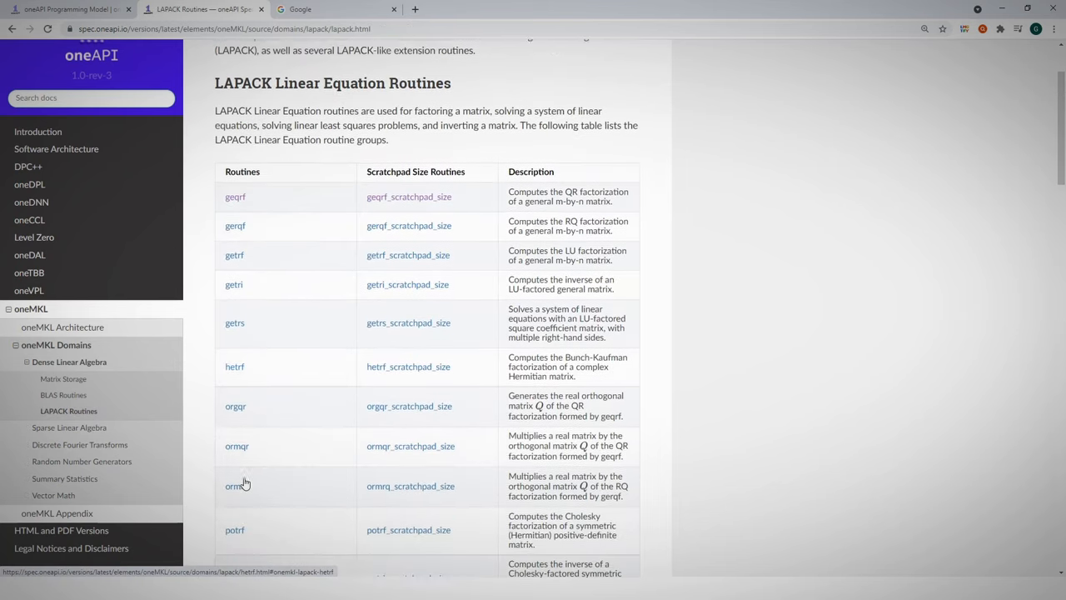
pyautogui.click(234, 197)
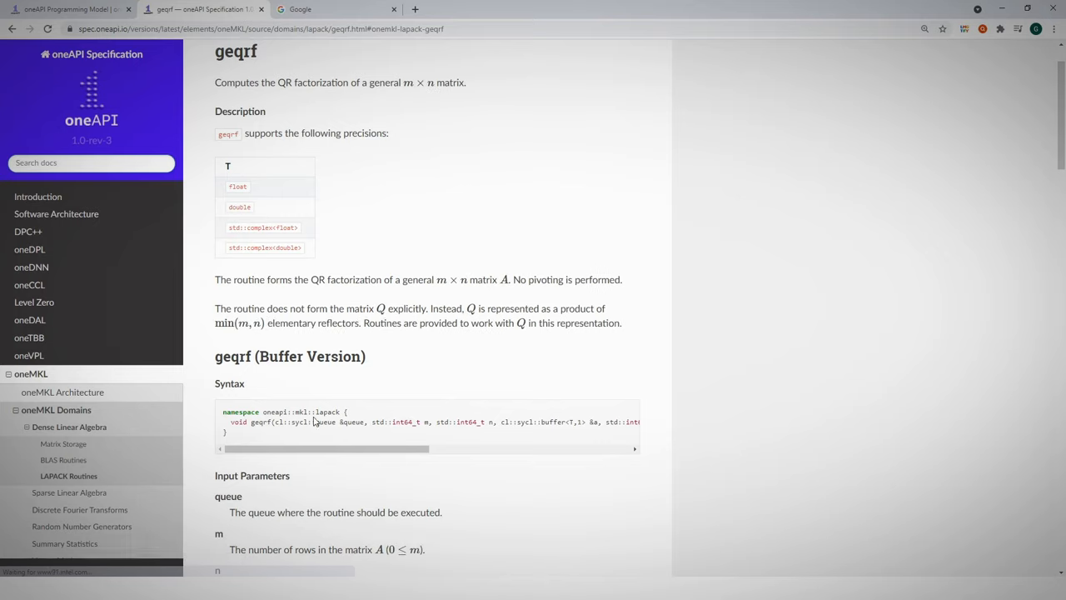
pyautogui.click(334, 10)
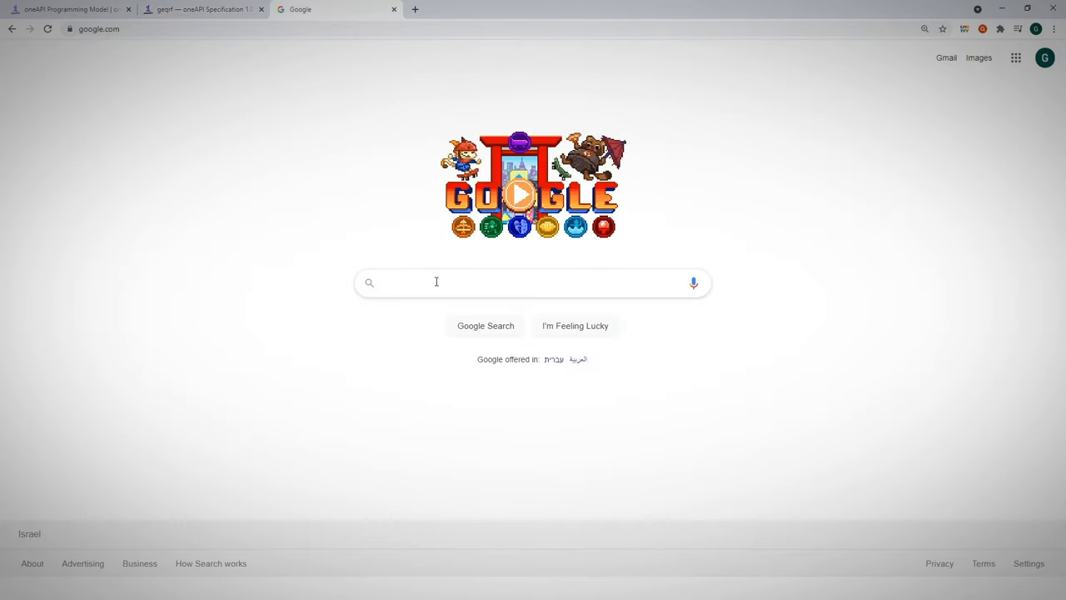
# - Search for oneMKL and land on the Intel oneMKL product page
pyautogui.write('oneN')
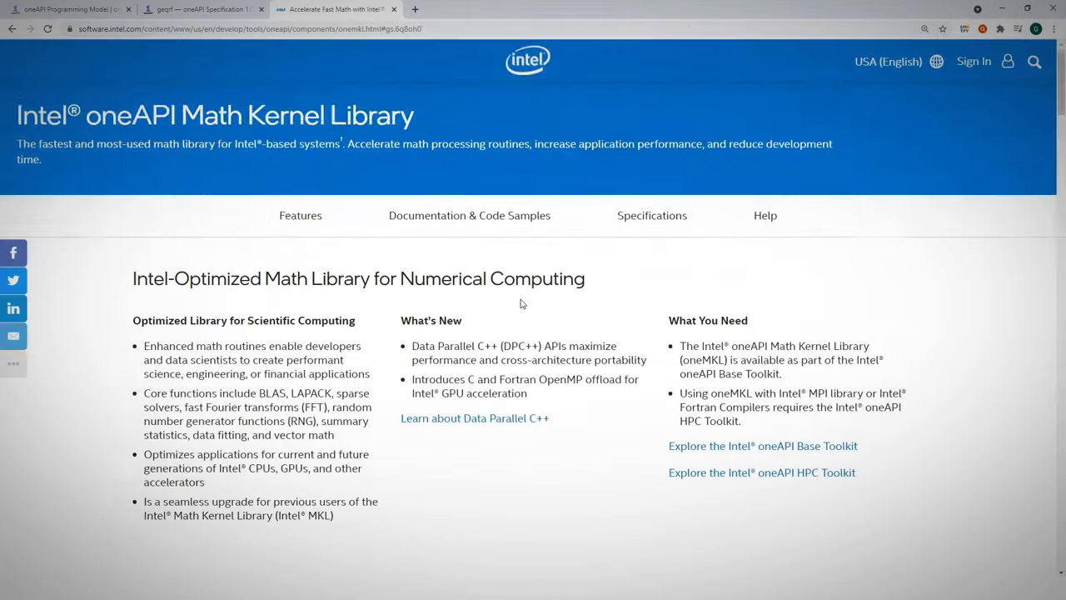
pyautogui.scroll(-3)
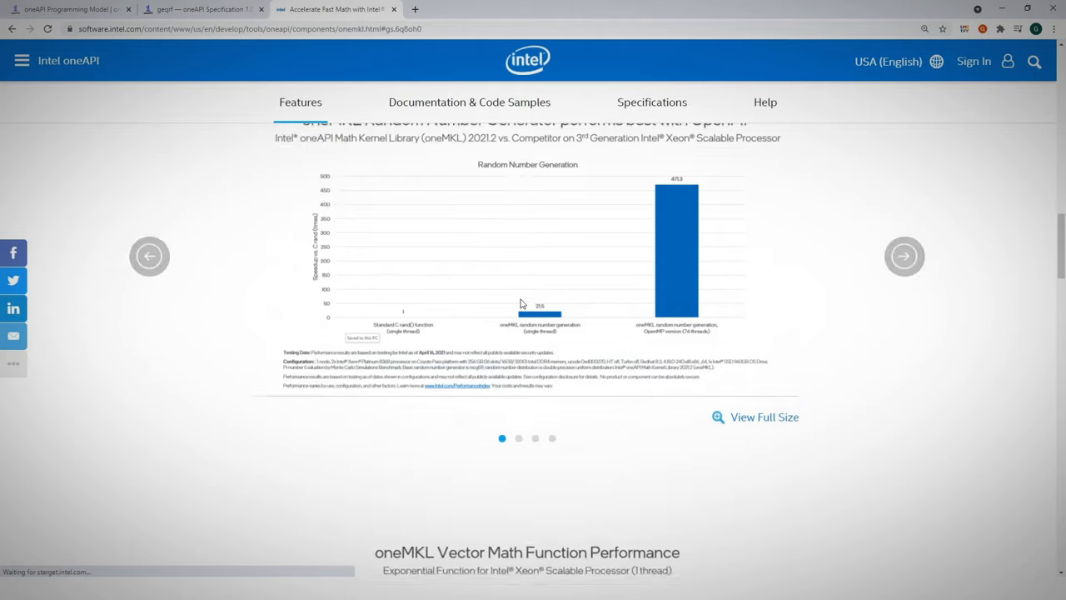
pyautogui.scroll(3)
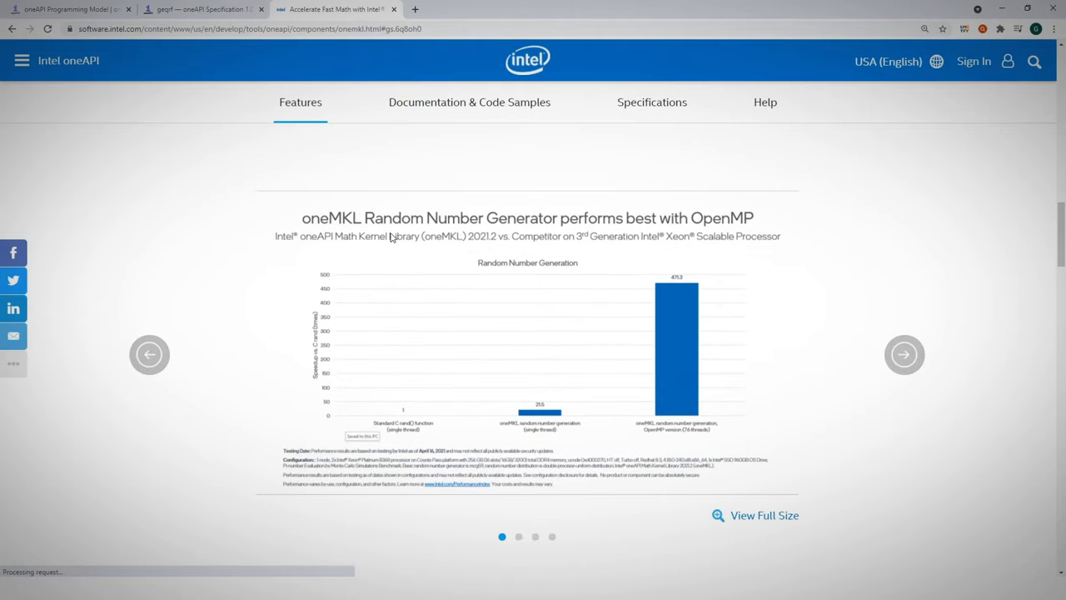
pyautogui.moveTo(583, 225)
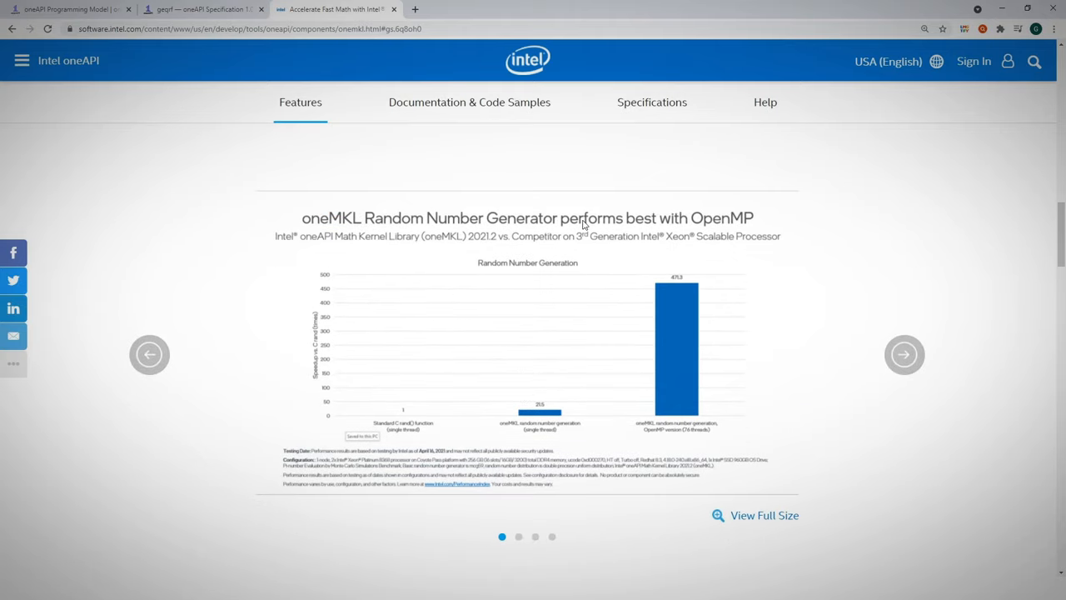
pyautogui.moveTo(491, 425)
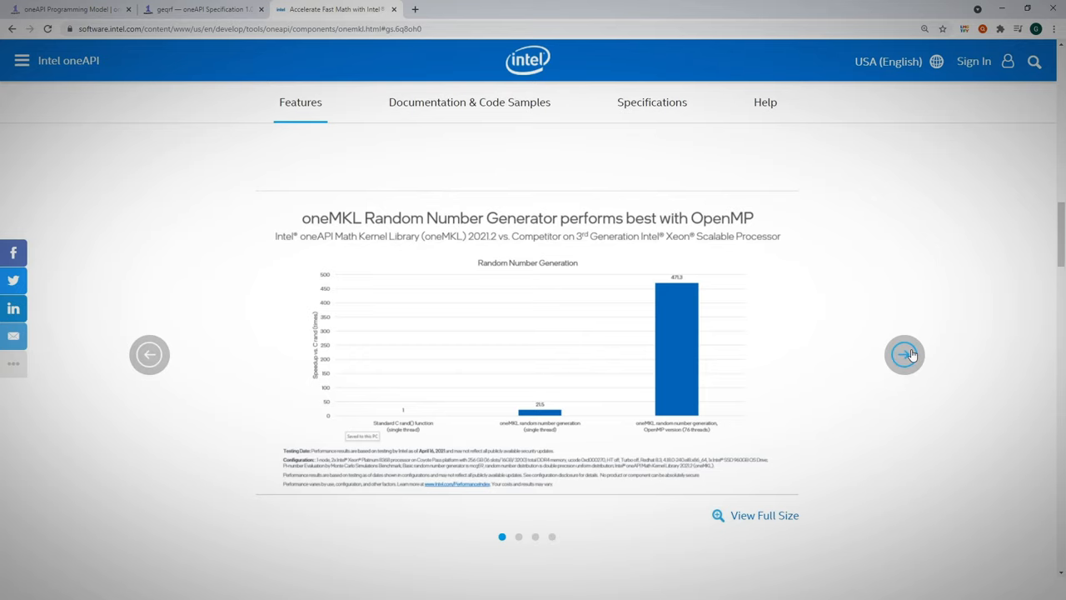
# - Advance the performance carousel twice to the Vector Math Function Performance chart
pyautogui.click(905, 355)
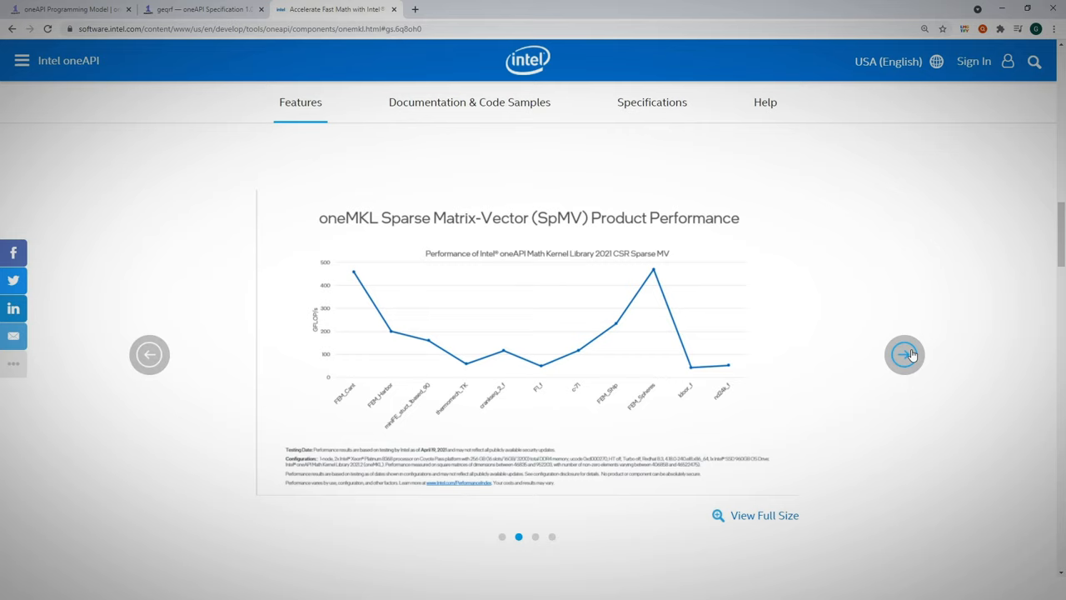
pyautogui.click(904, 353)
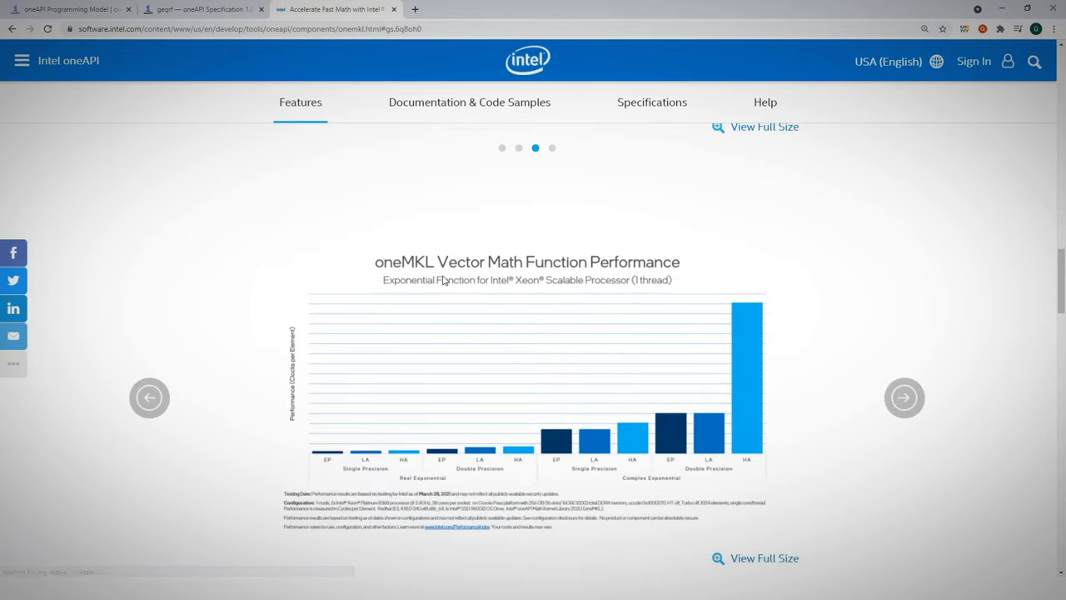
pyautogui.scroll(3)
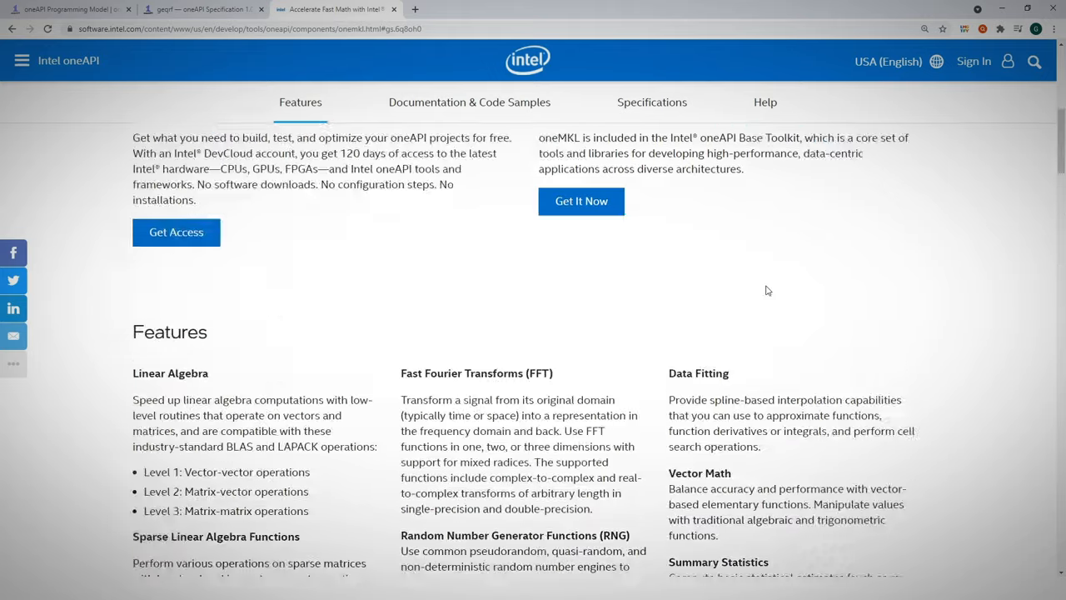
pyautogui.scroll(3)
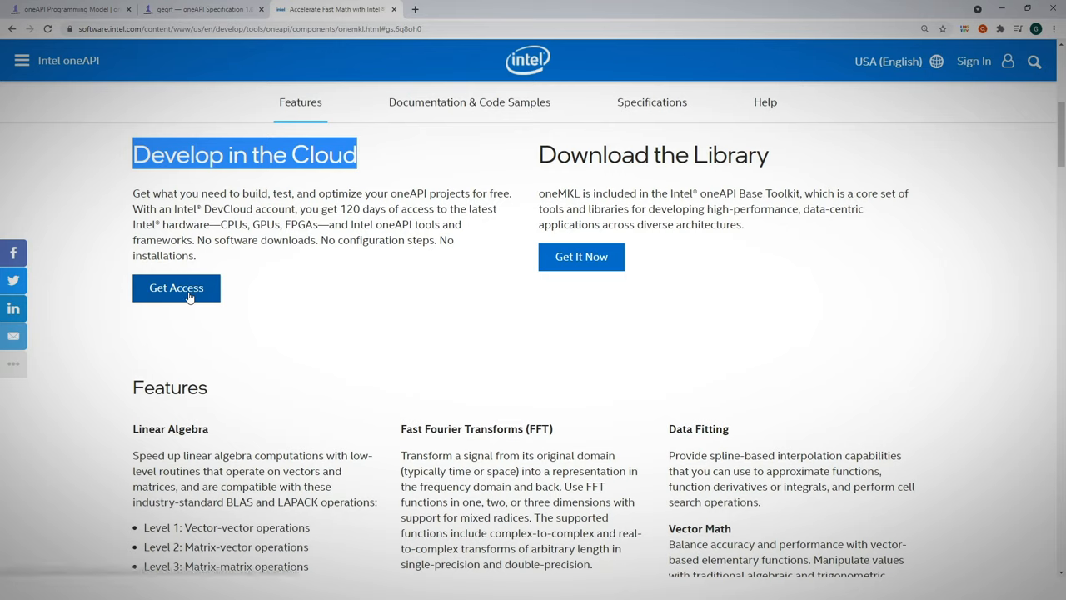
pyautogui.moveTo(176, 286)
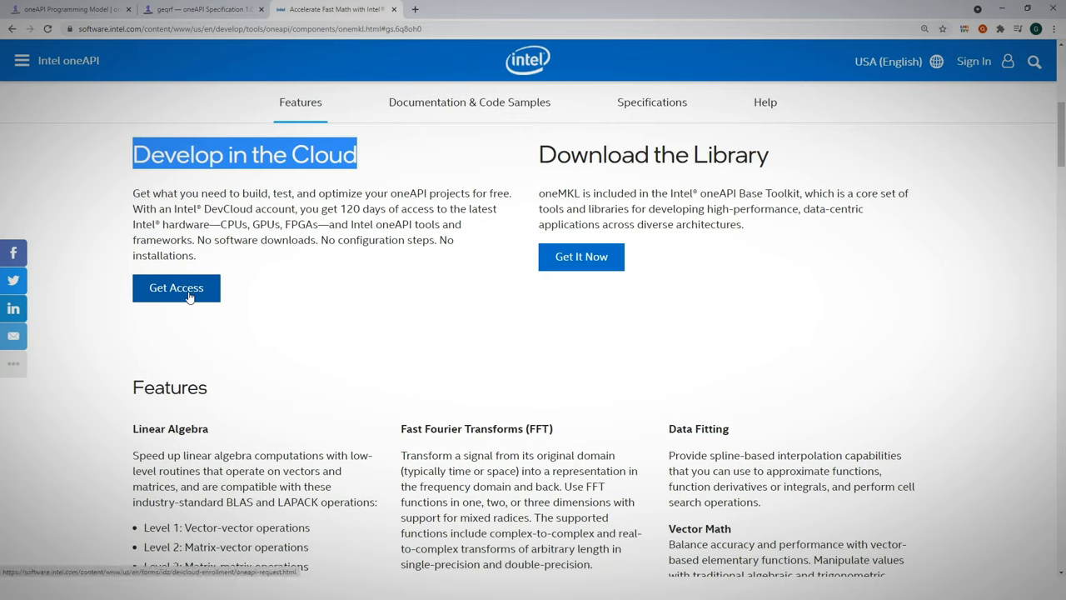
pyautogui.doubleClick(653, 153)
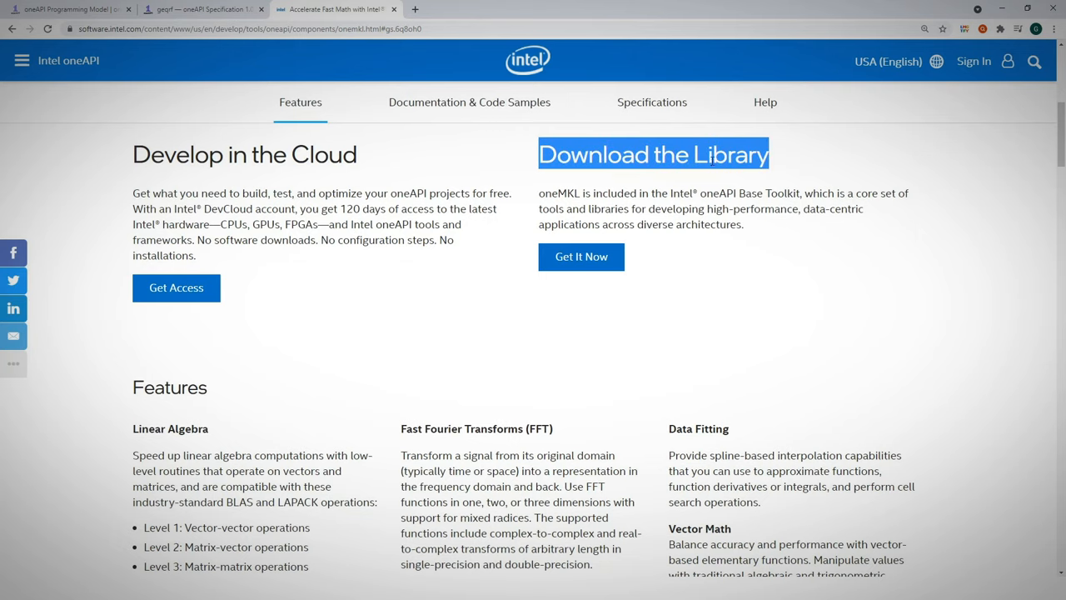
pyautogui.moveTo(582, 257)
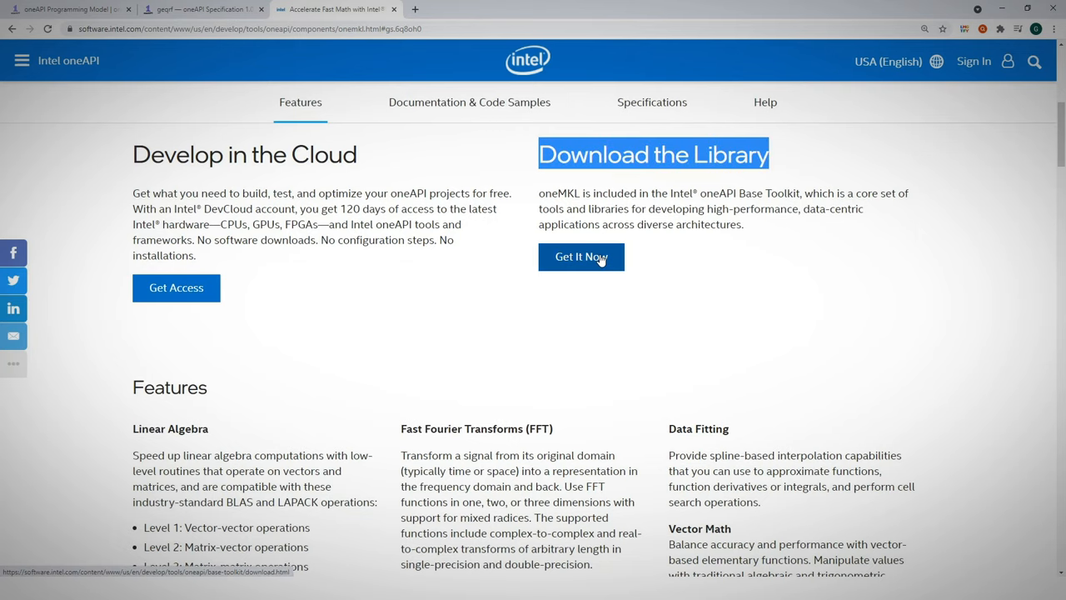
pyautogui.scroll(-3)
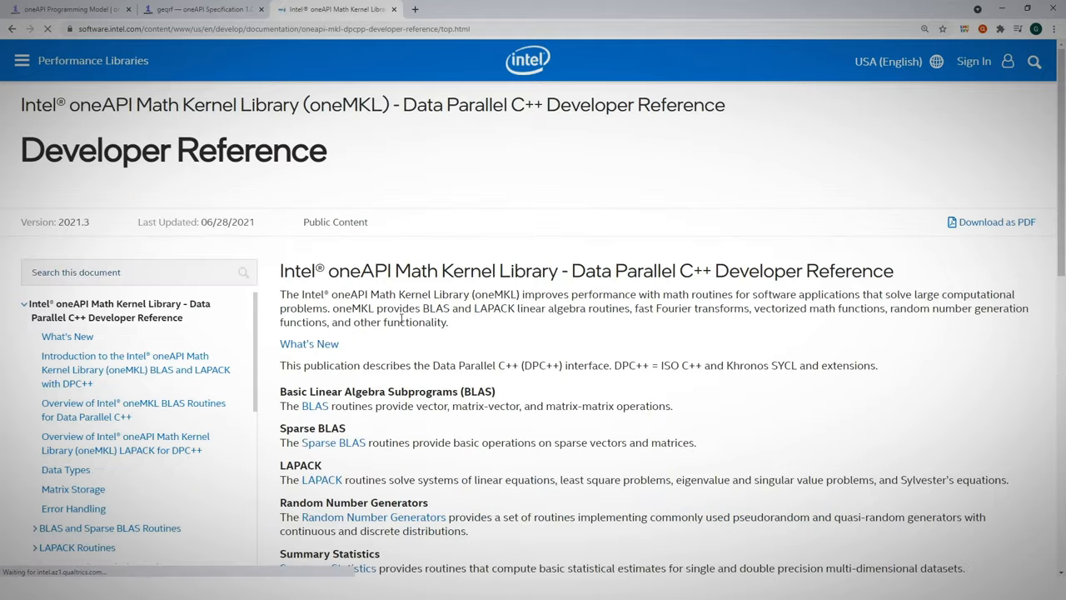
# - Show the LAPACK Routines page listing gebrd, geqrf and related routines
pyautogui.click(77, 547)
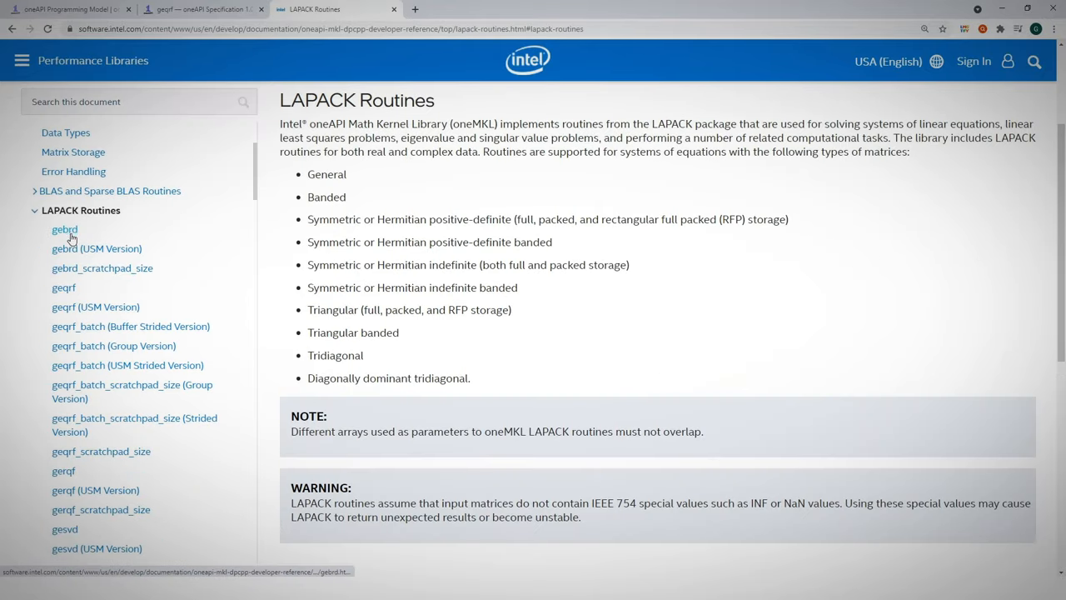
pyautogui.moveTo(100, 450)
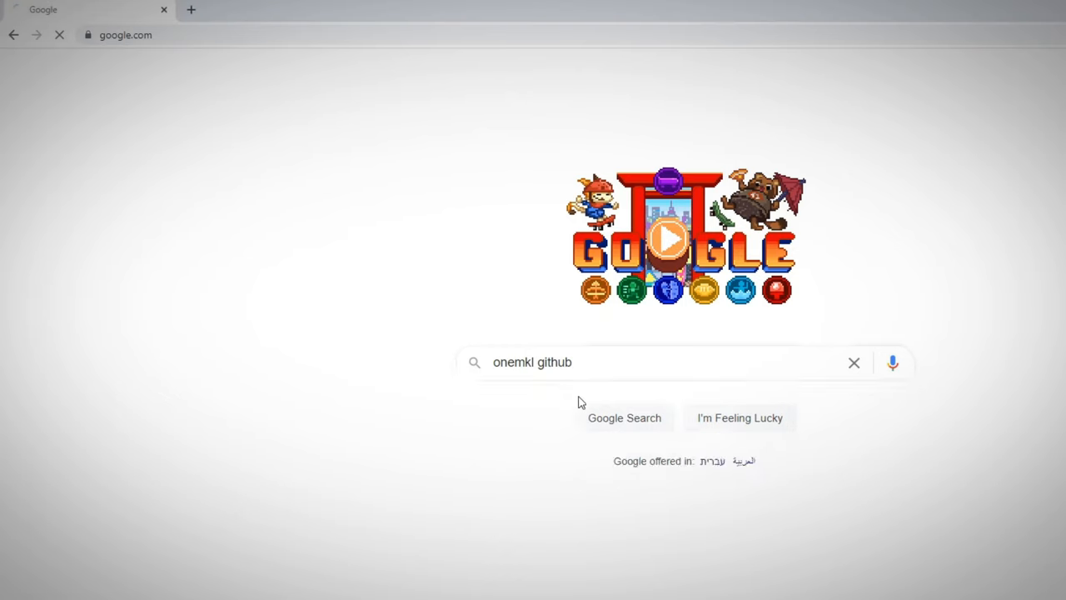
# - Search 'onemkl github', reach oneapi-src/oneMKL and highlight GPU in the README backends table
pyautogui.click(623, 416)
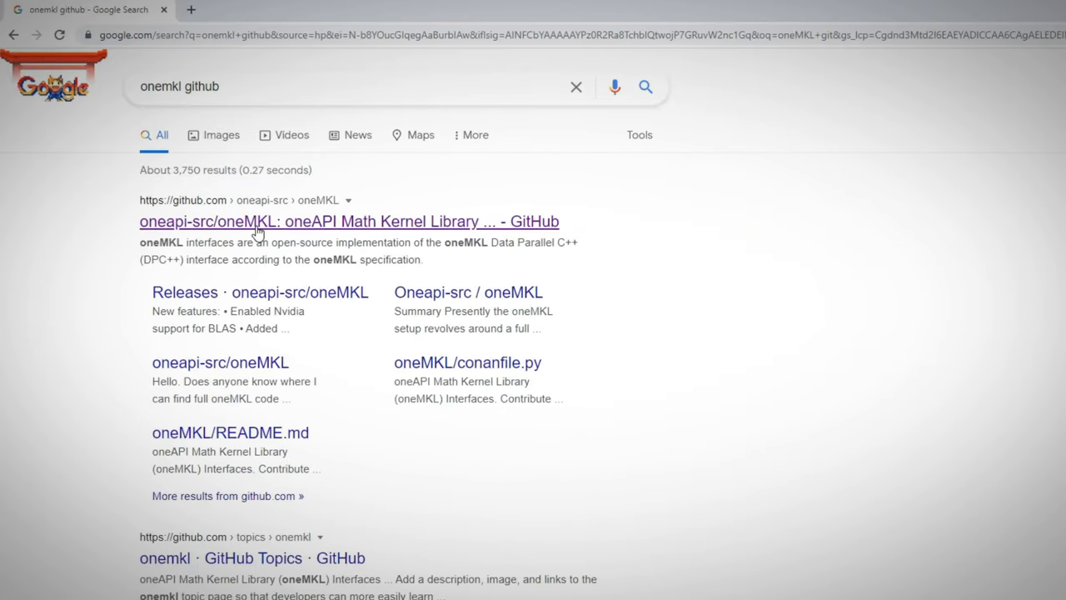
pyautogui.click(349, 220)
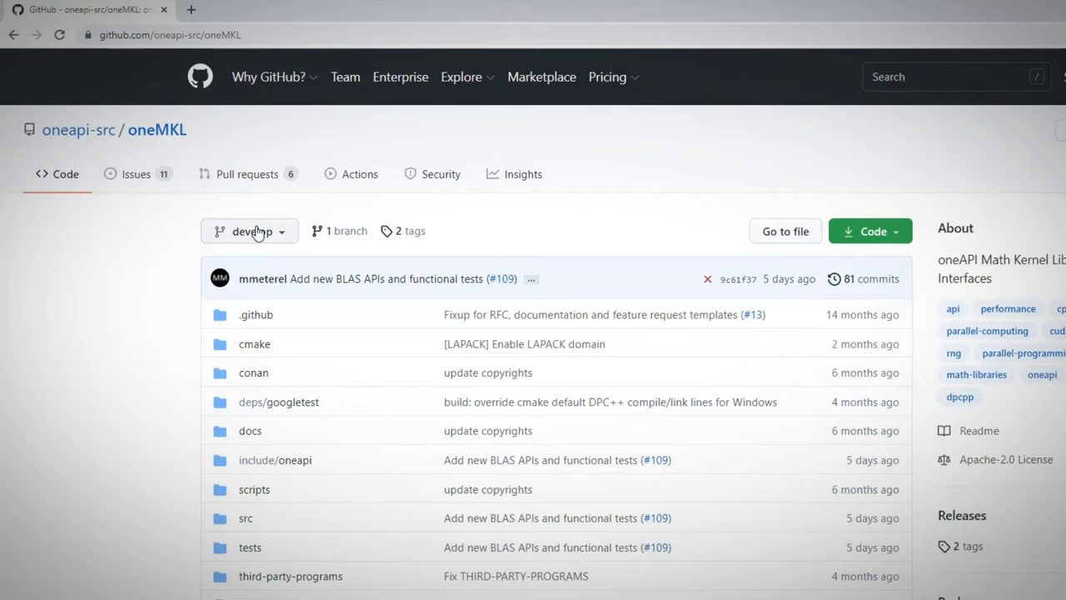
pyautogui.scroll(-3)
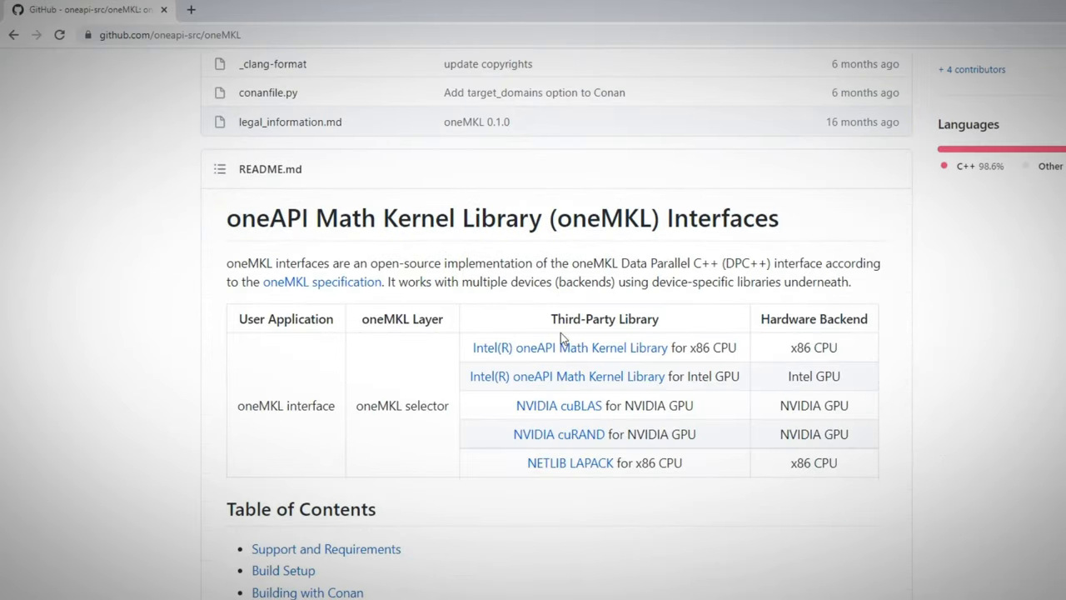
pyautogui.doubleClick(828, 376)
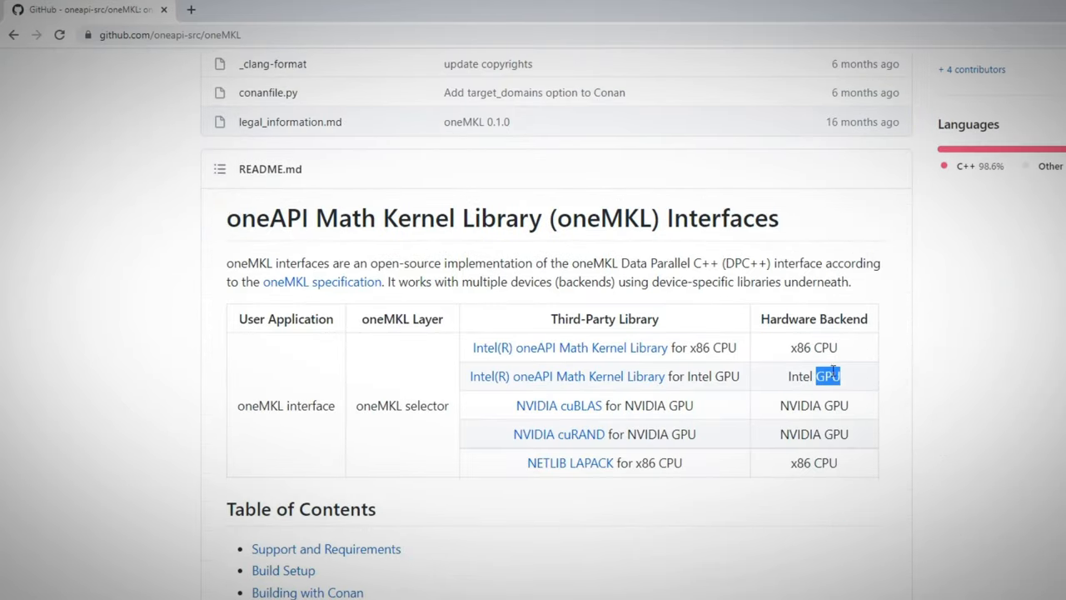
pyautogui.moveTo(824, 469)
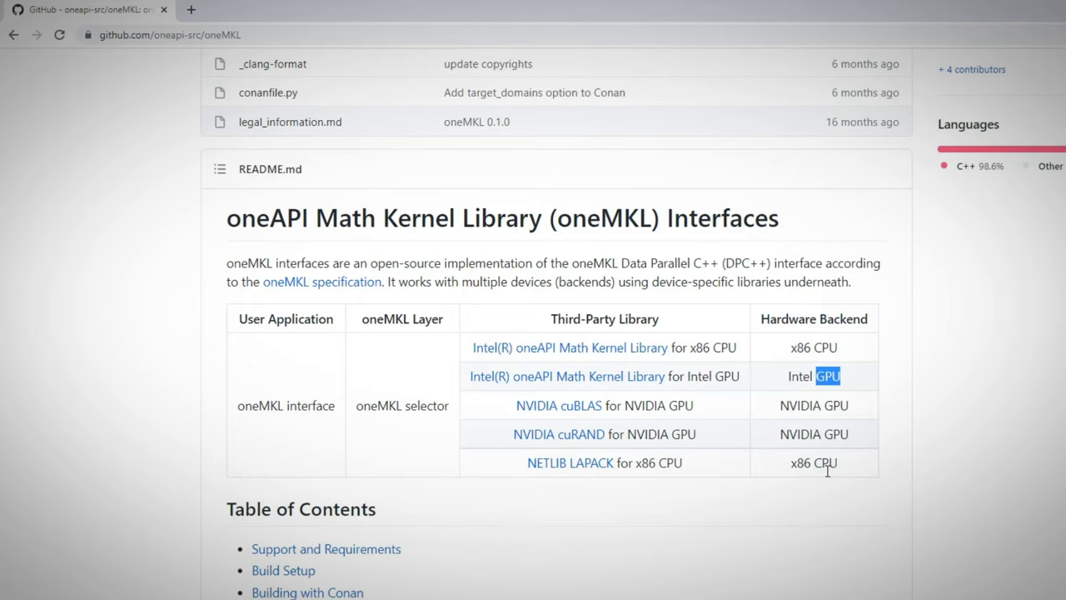